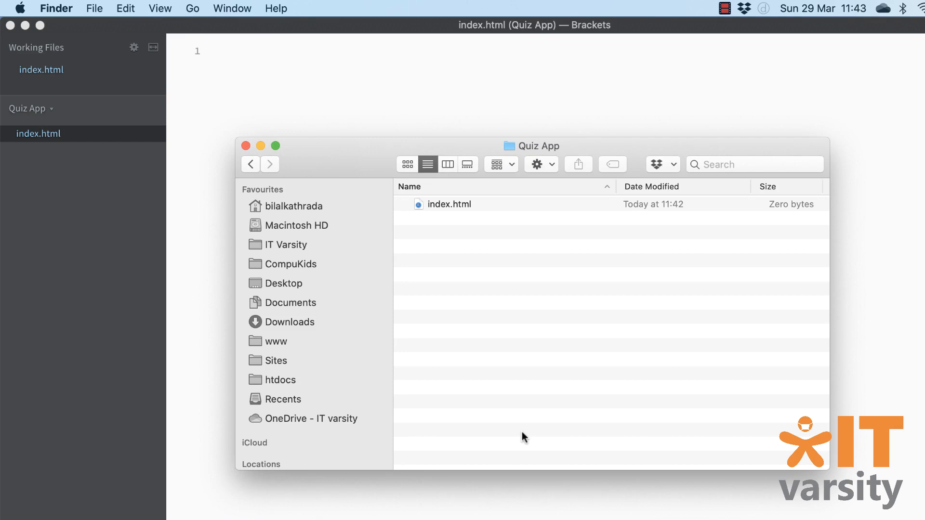
pyautogui.moveTo(497, 250)
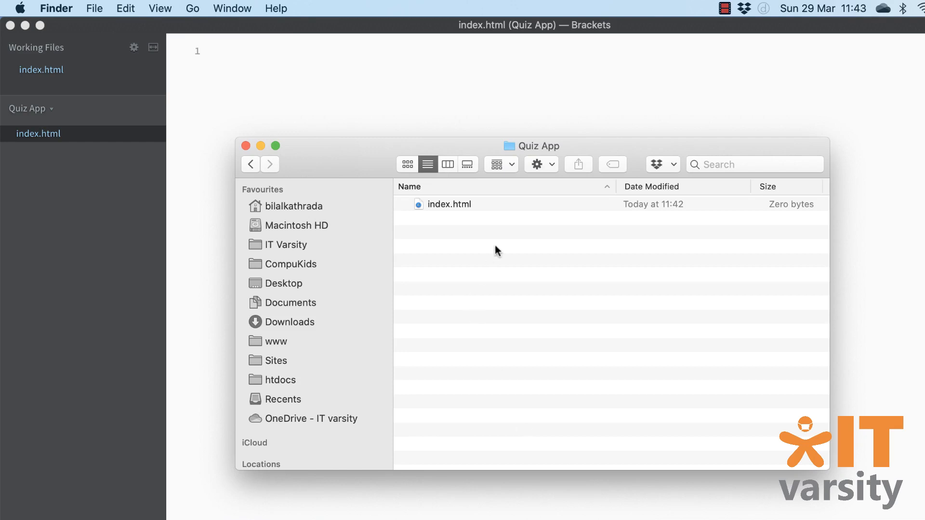
pyautogui.moveTo(543, 342)
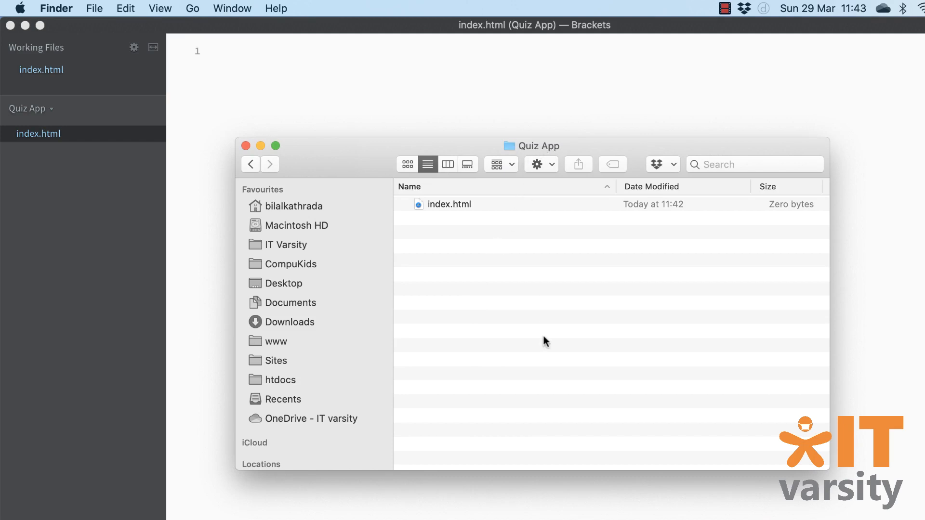
pyautogui.moveTo(286, 308)
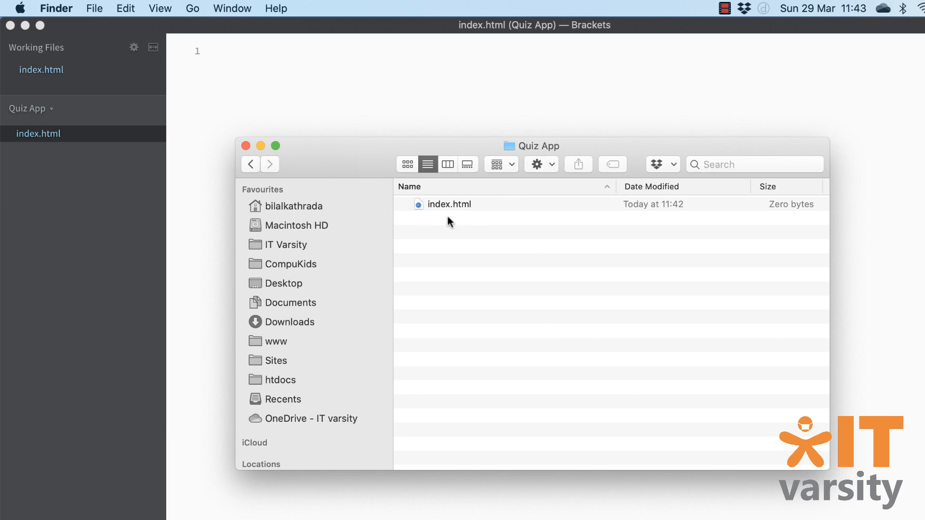
pyautogui.moveTo(454, 249)
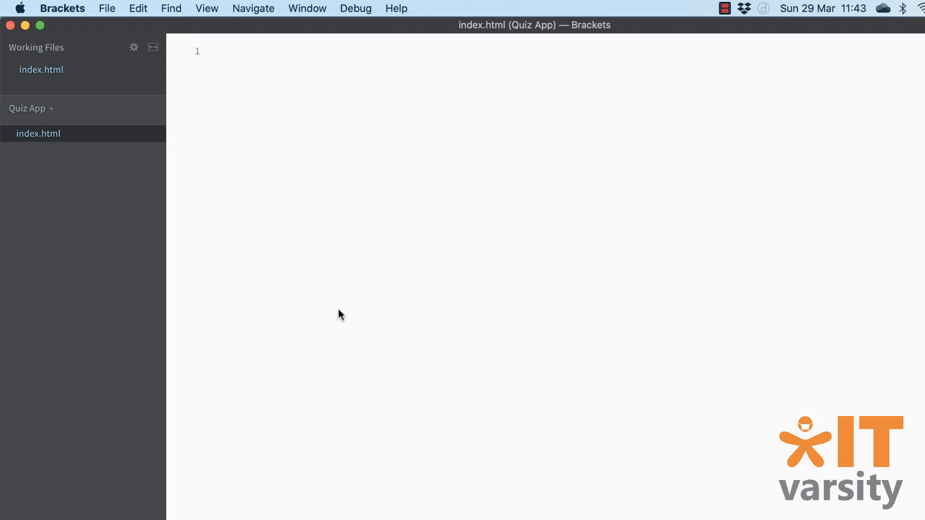
pyautogui.moveTo(524, 358)
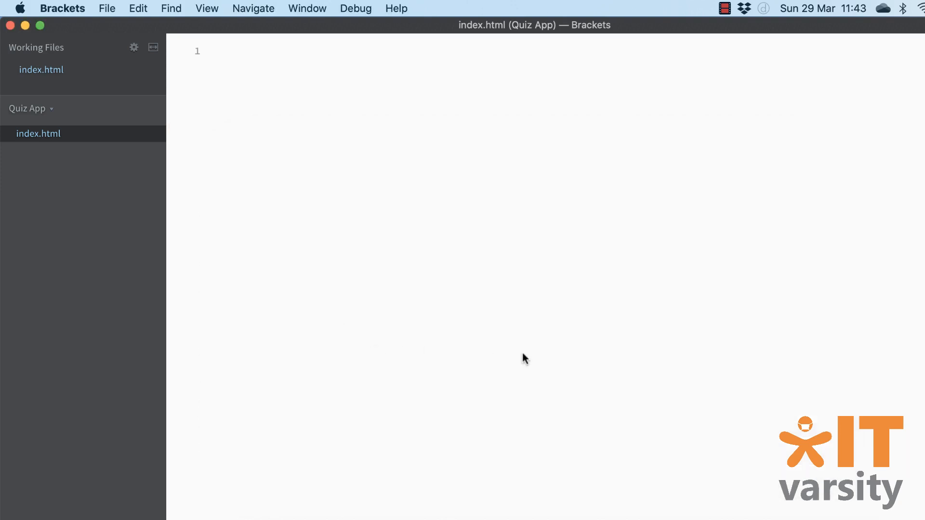
# Step: Get index.html ready for editing in Brackets with the cursor on its empty first line
pyautogui.click(215, 51)
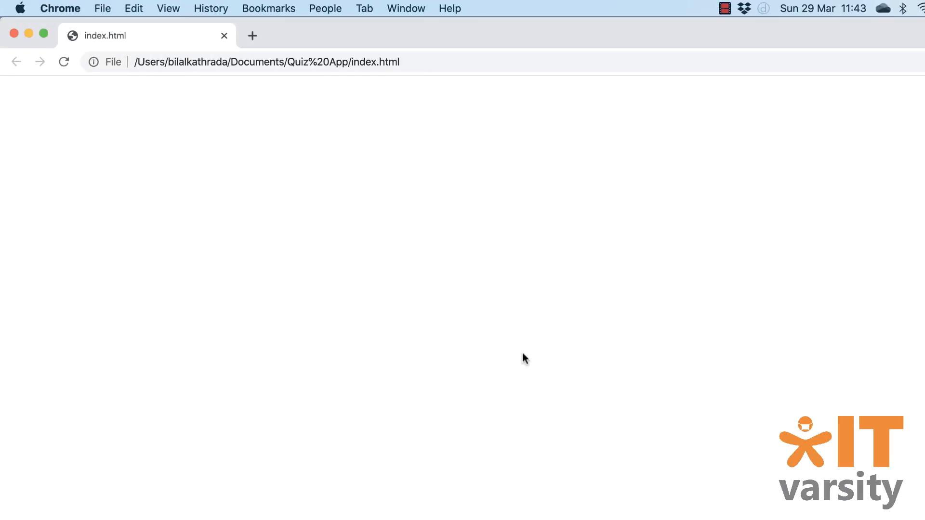
pyautogui.moveTo(229, 230)
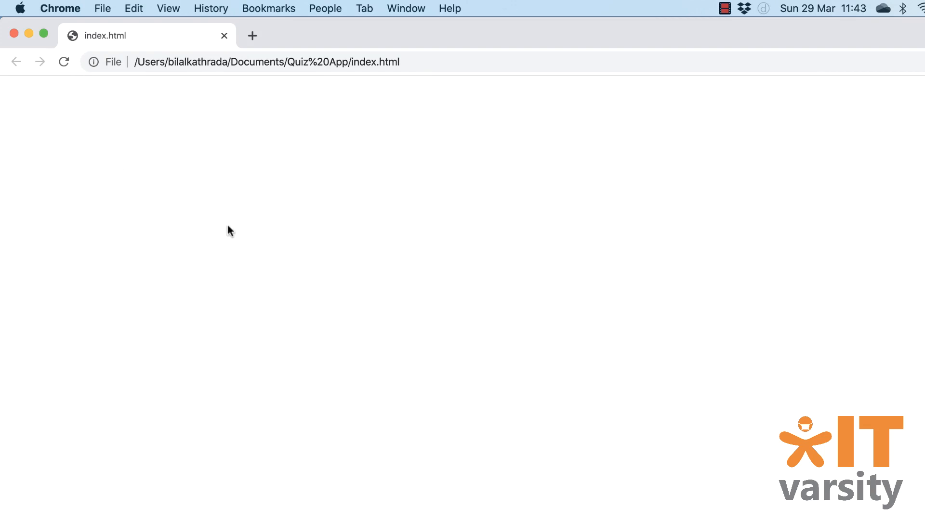
pyautogui.moveTo(370, 425)
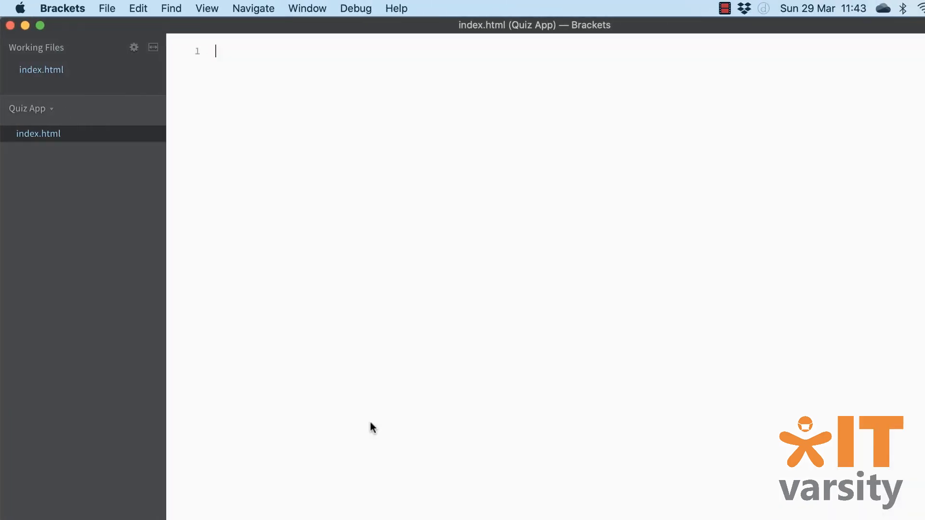
pyautogui.moveTo(261, 319)
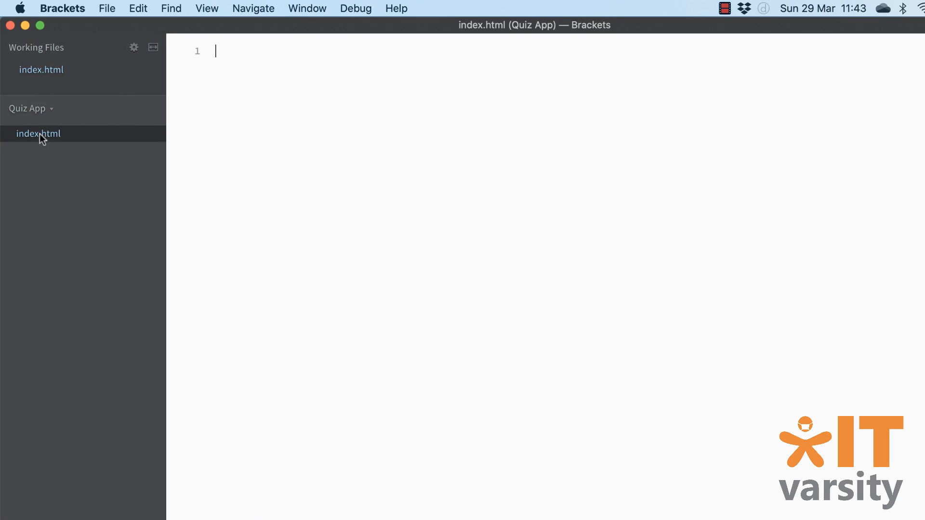
pyautogui.doubleClick(38, 133)
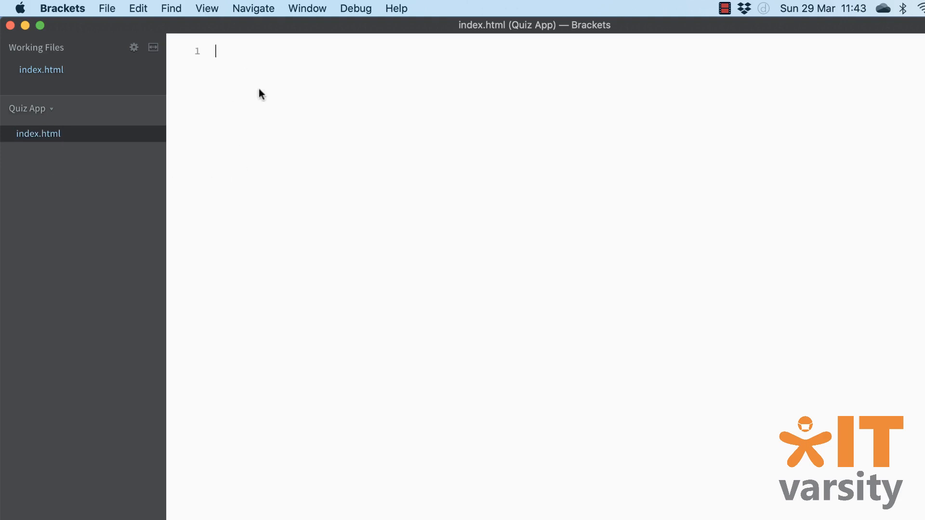
pyautogui.moveTo(318, 191)
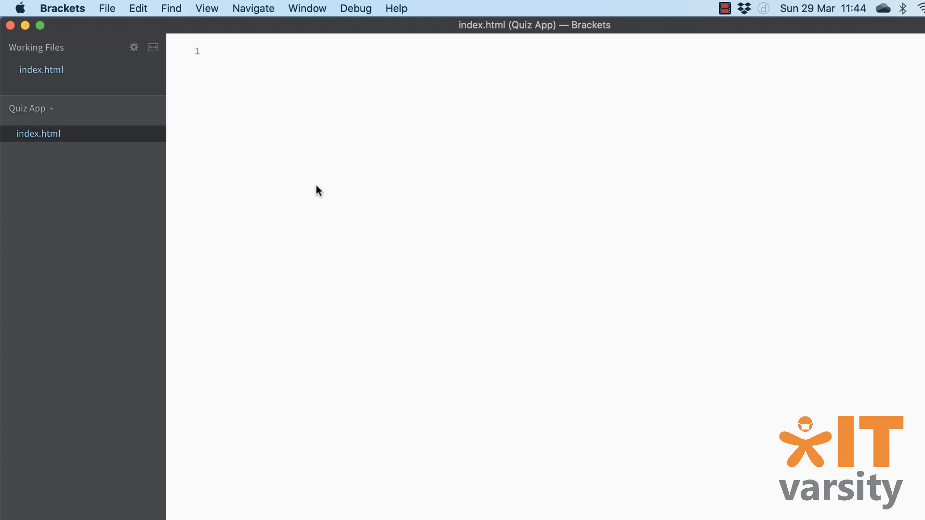
pyautogui.click(217, 51)
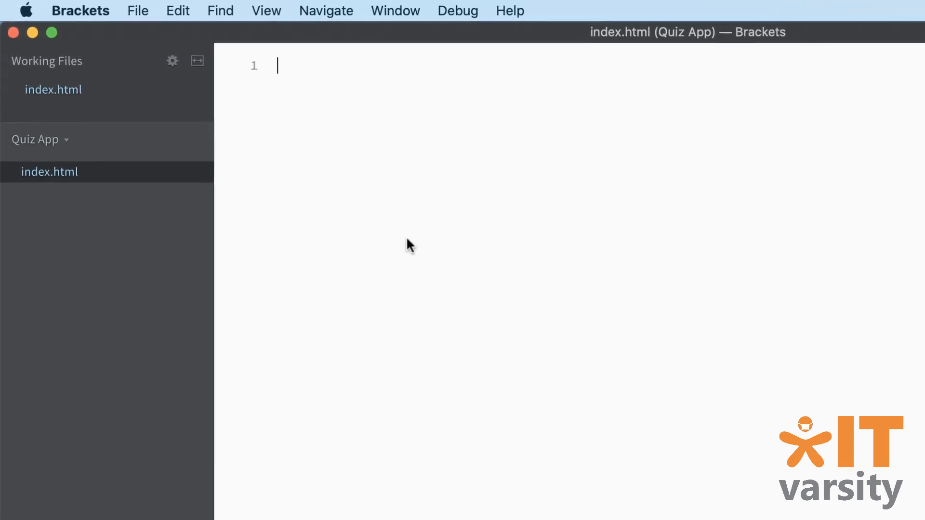
# Step: Insert an empty <p></p> element via the code hint and place the cursor inside it
pyautogui.write('<')
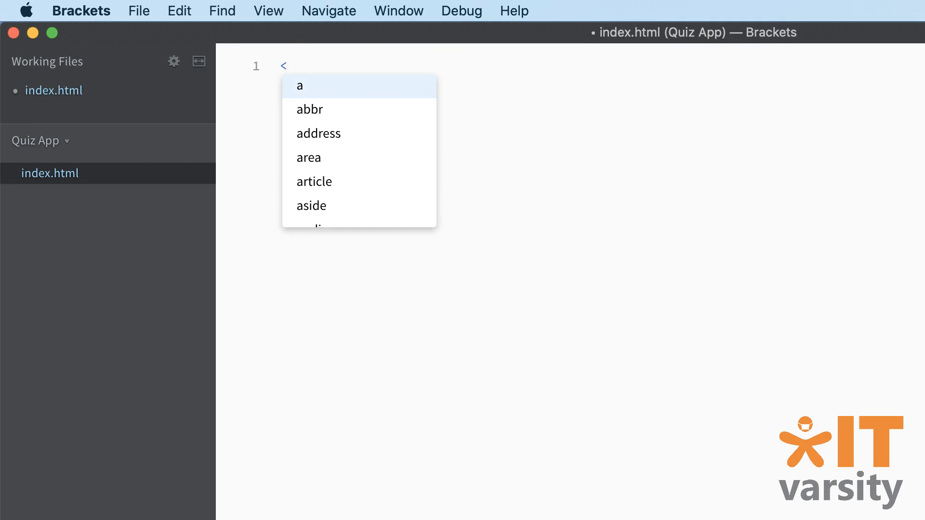
pyautogui.write('p></p>')
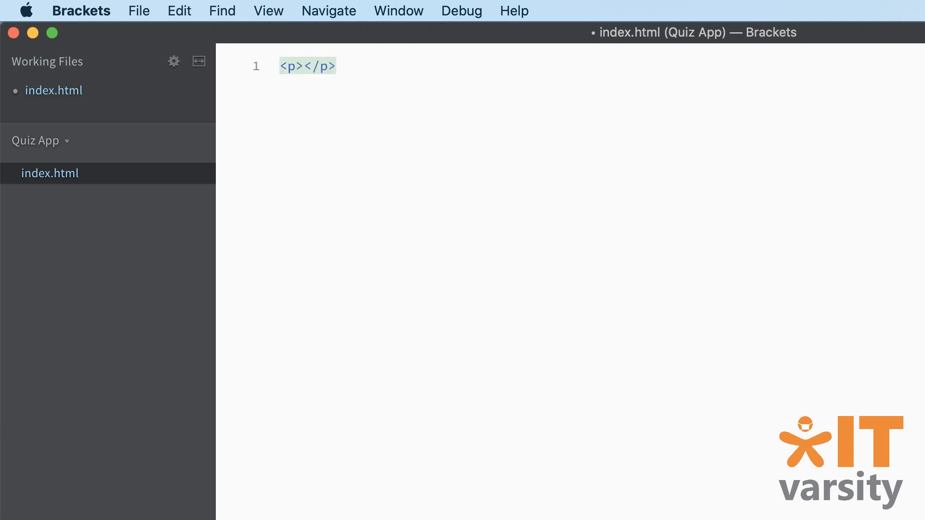
pyautogui.click(305, 65)
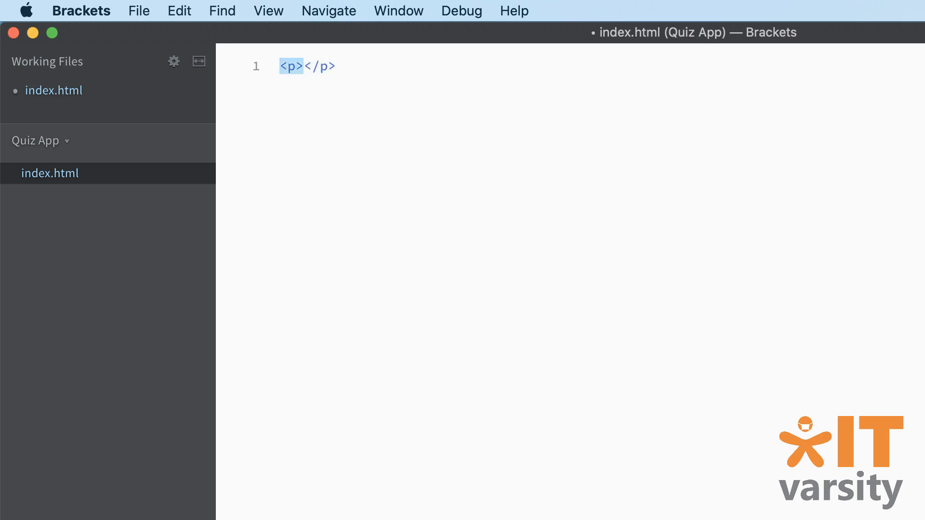
pyautogui.click(305, 66)
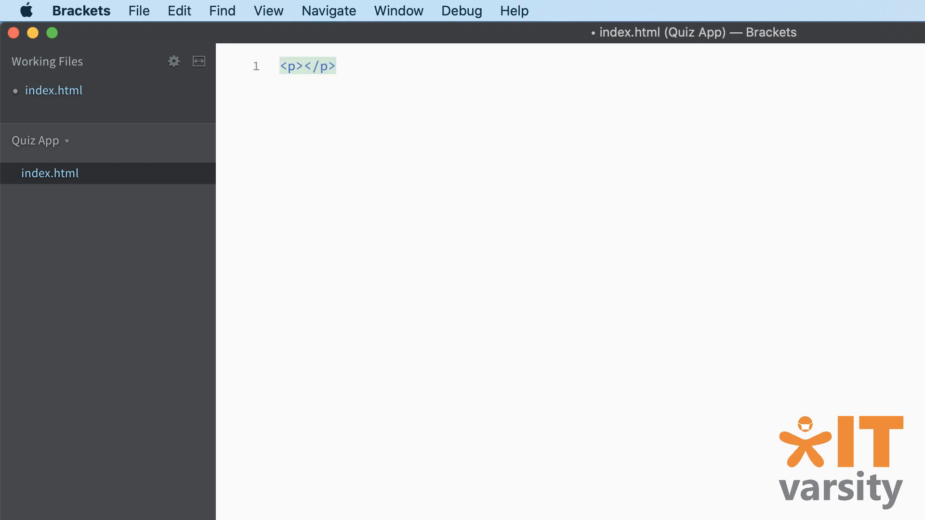
# Step: Fill the paragraph with the text "Hello Everyone!"
pyautogui.write('Hello')
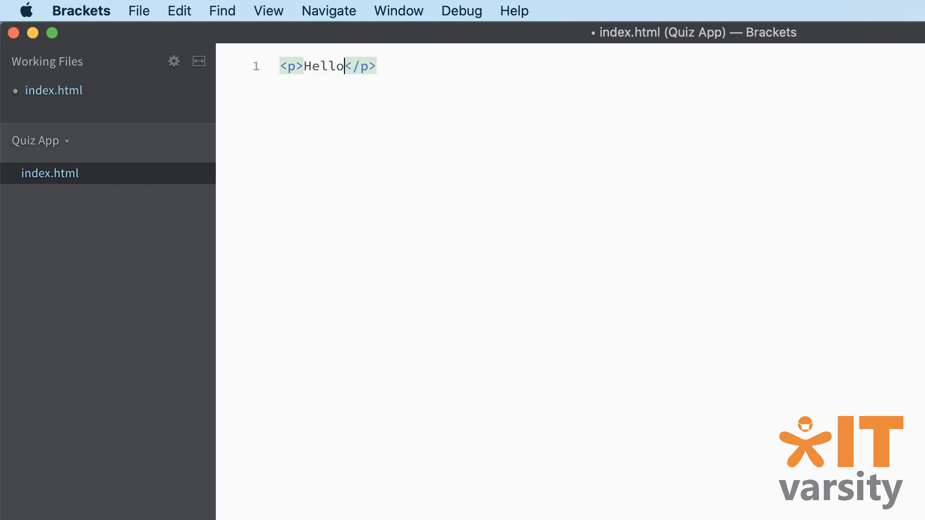
pyautogui.write('Everyone')
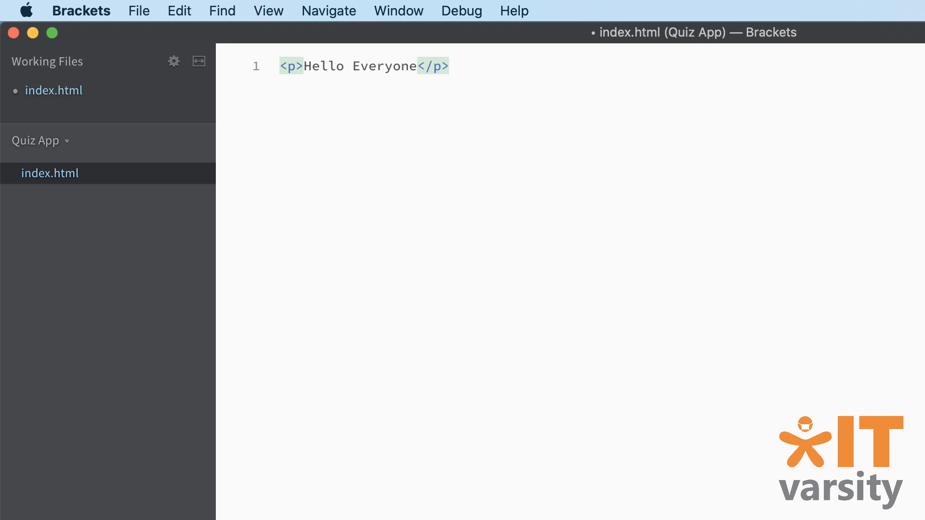
pyautogui.write('!')
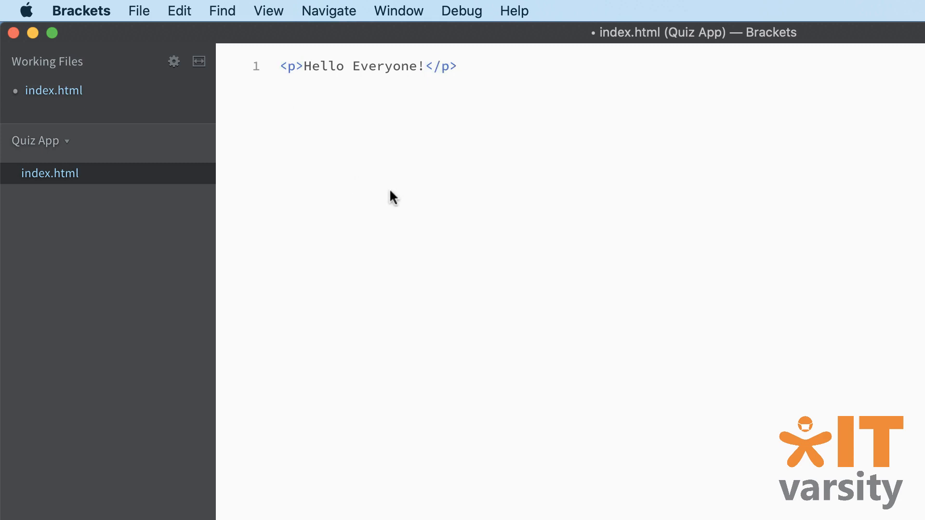
pyautogui.click(457, 65)
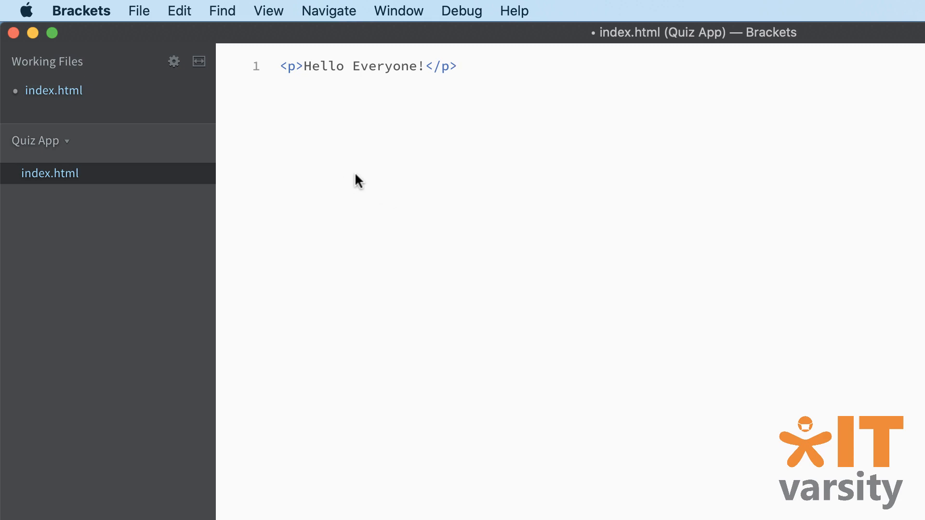
pyautogui.moveTo(141, 32)
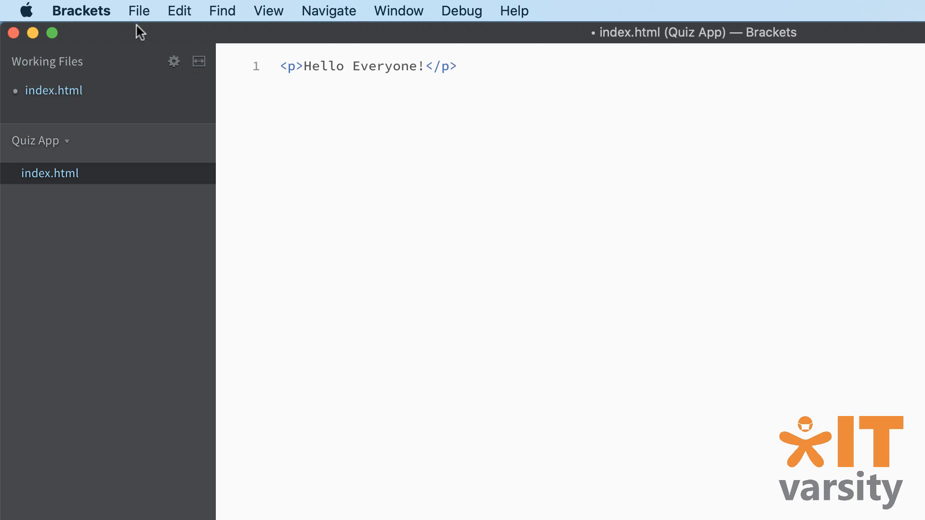
# Step: Save index.html through File > Save
pyautogui.click(138, 11)
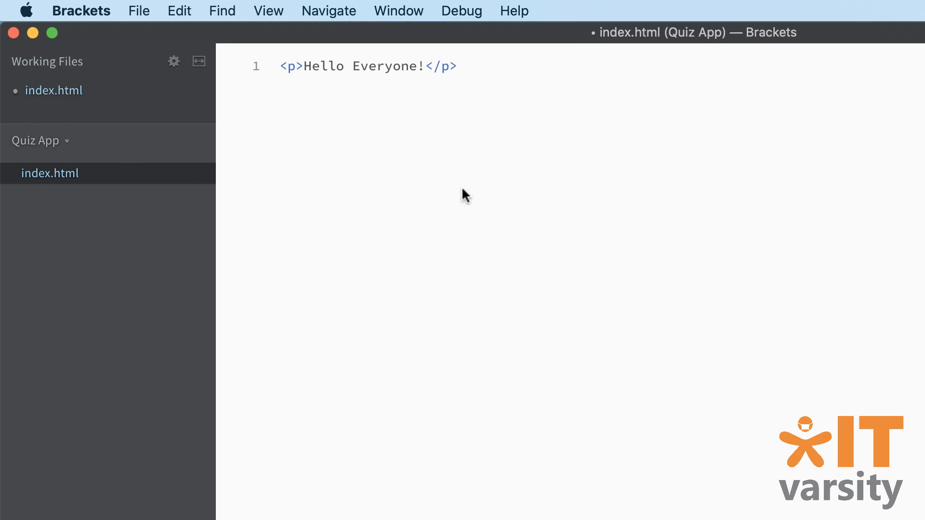
pyautogui.click(139, 11)
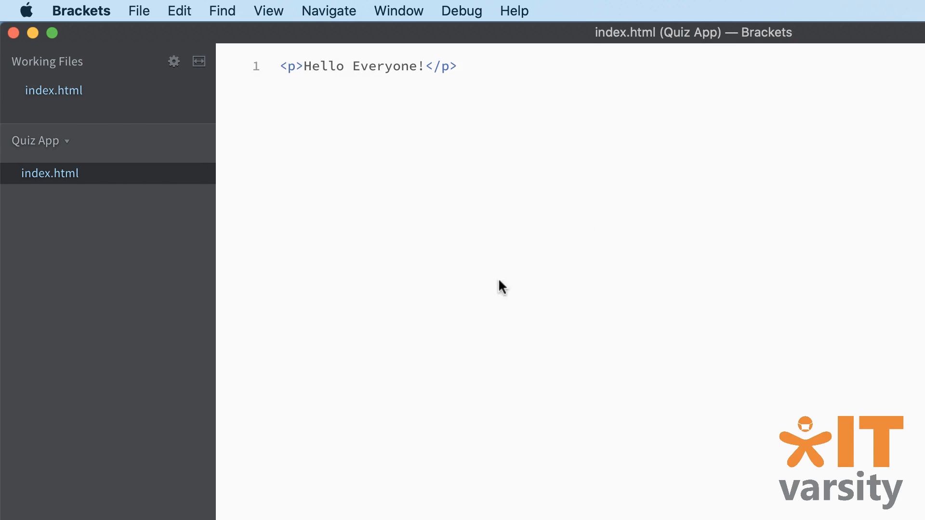
pyautogui.click(456, 66)
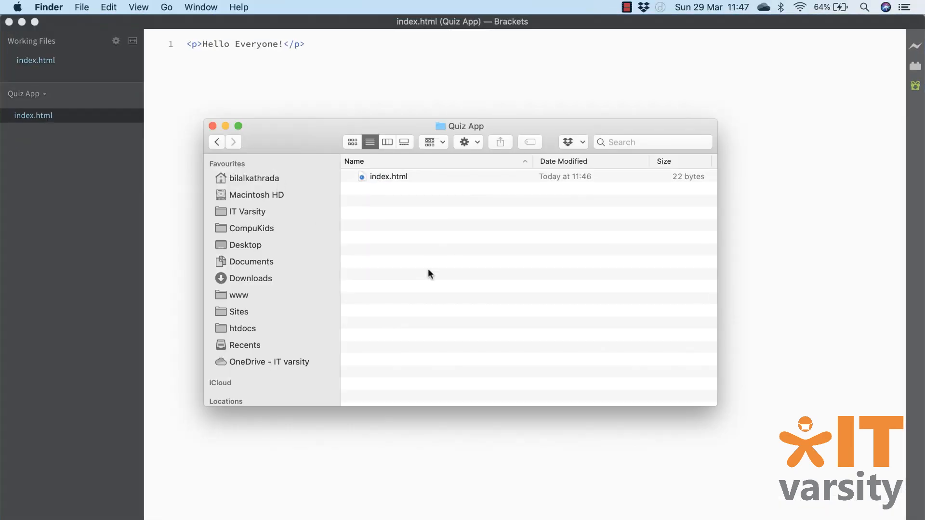
pyautogui.moveTo(388, 217)
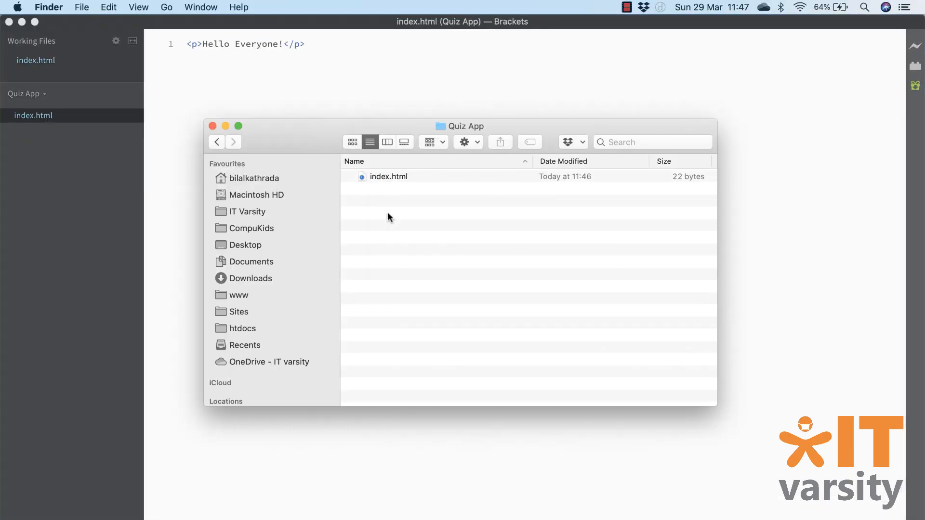
pyautogui.moveTo(378, 203)
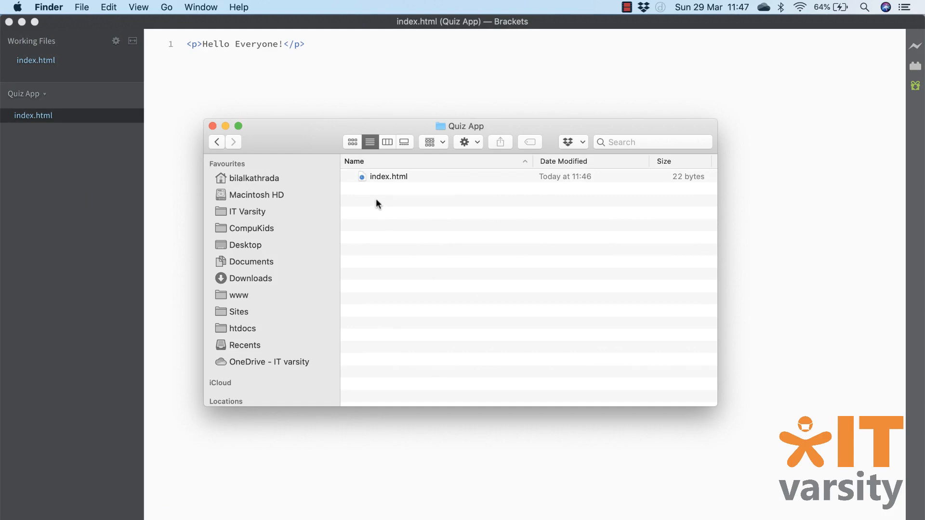
# Step: Launch index.html from Finder with Open With > Google Chrome
pyautogui.click(388, 176)
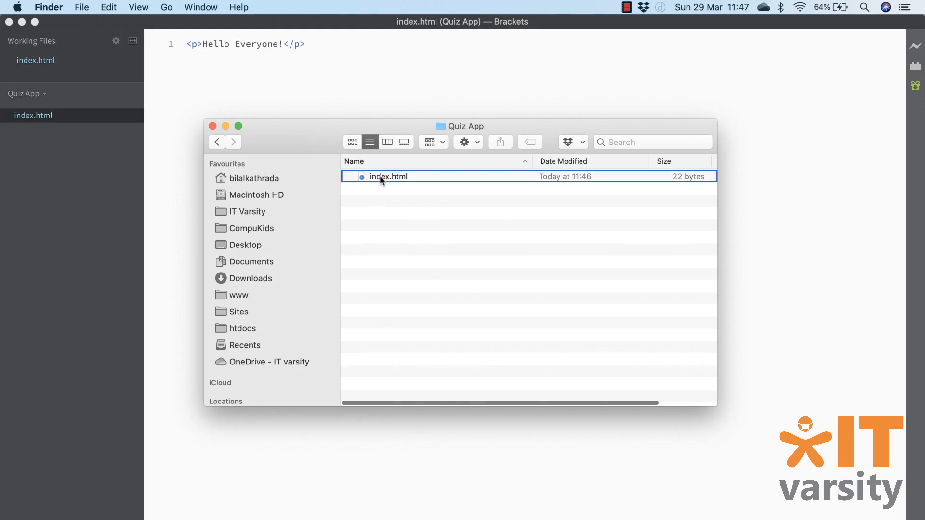
pyautogui.rightClick(387, 177)
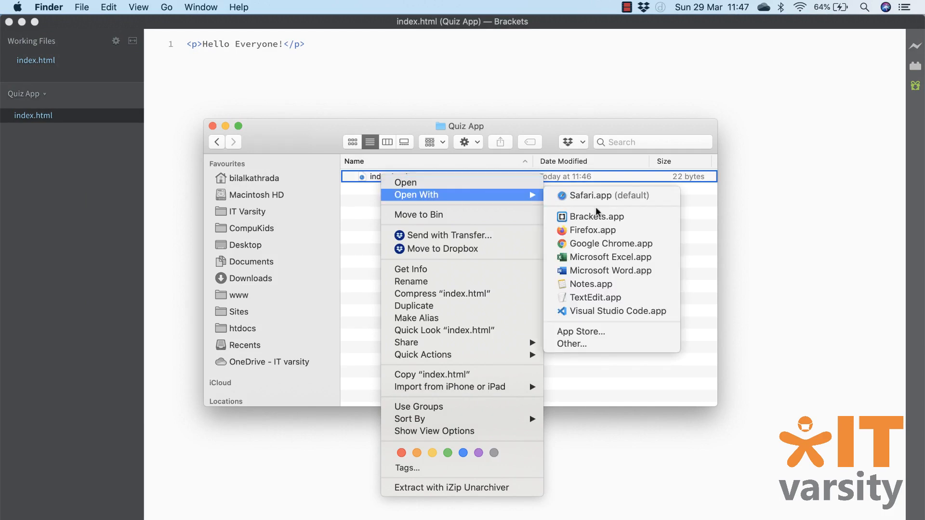
pyautogui.moveTo(608, 244)
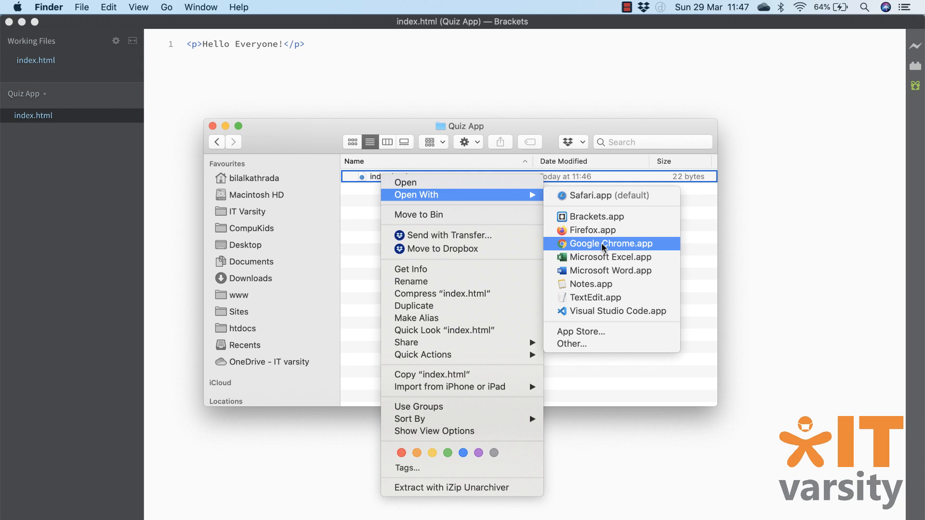
pyautogui.click(608, 244)
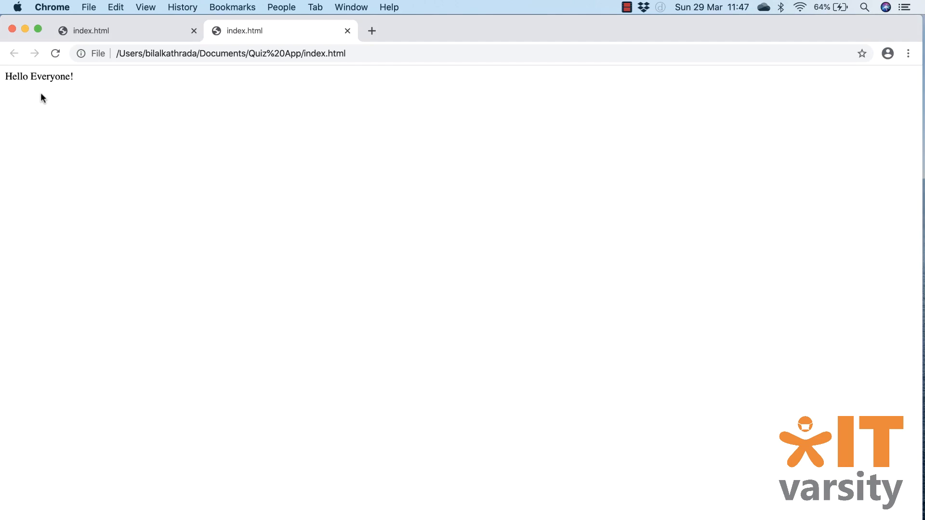
pyautogui.moveTo(42, 99)
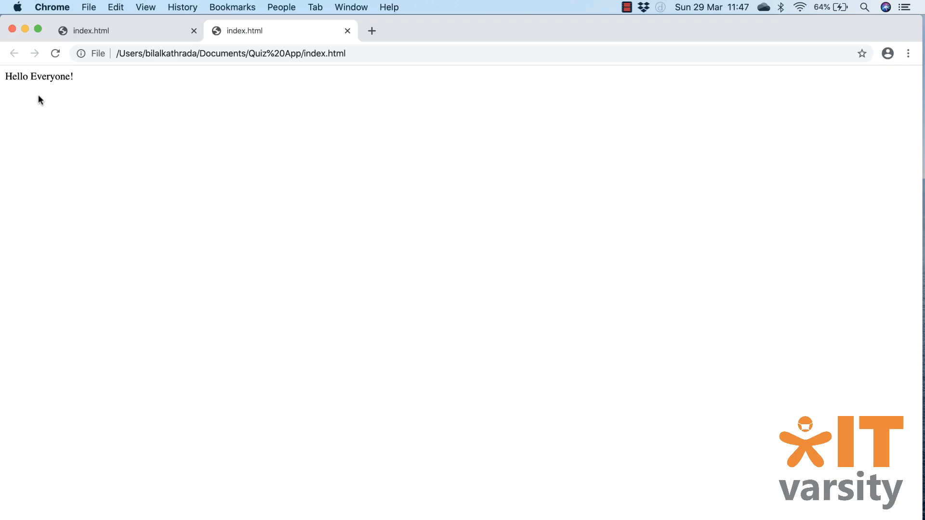
pyautogui.moveTo(27, 100)
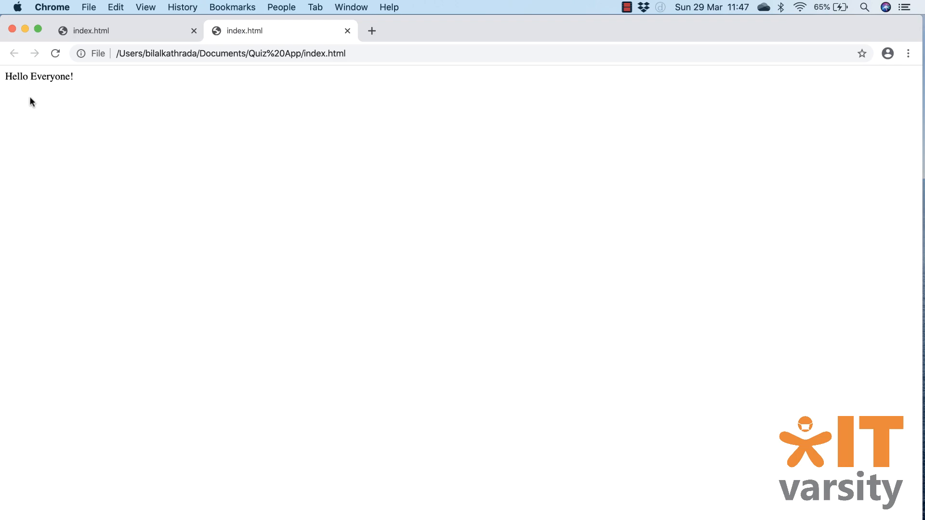
pyautogui.moveTo(51, 116)
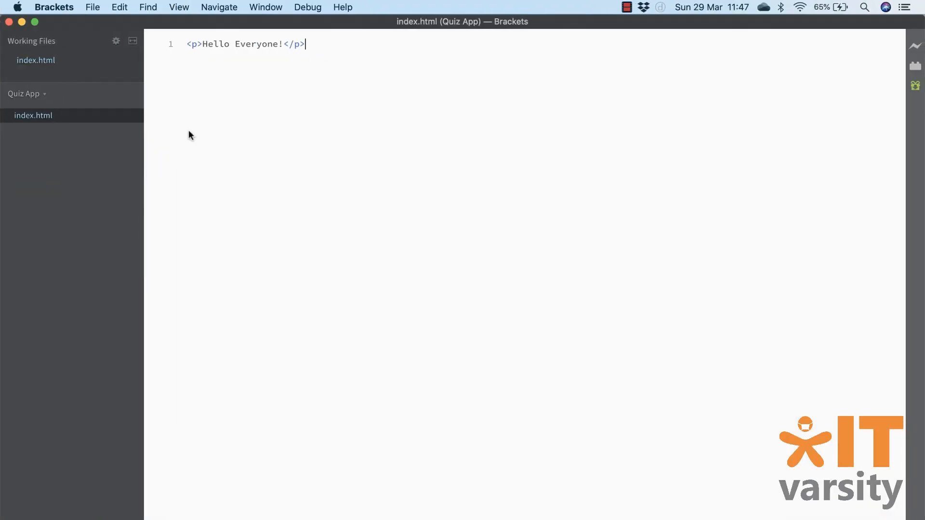
pyautogui.moveTo(212, 72)
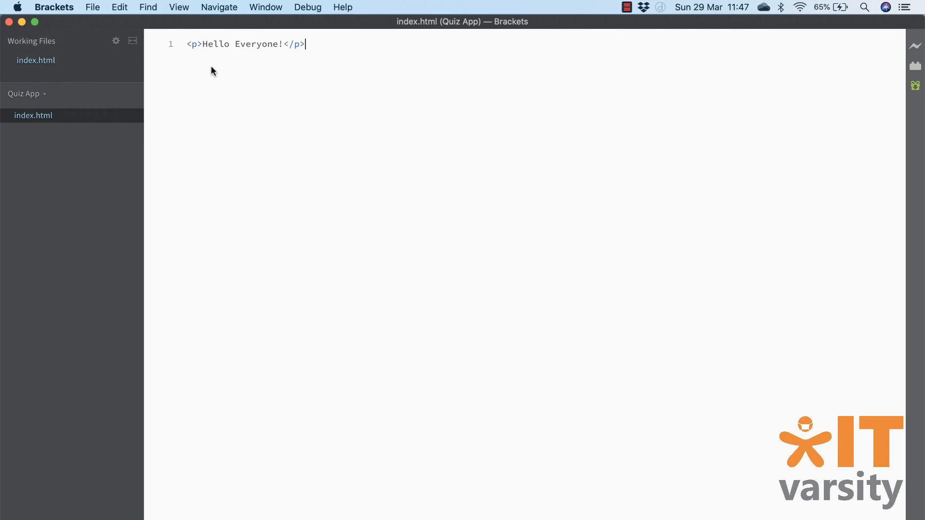
pyautogui.moveTo(231, 90)
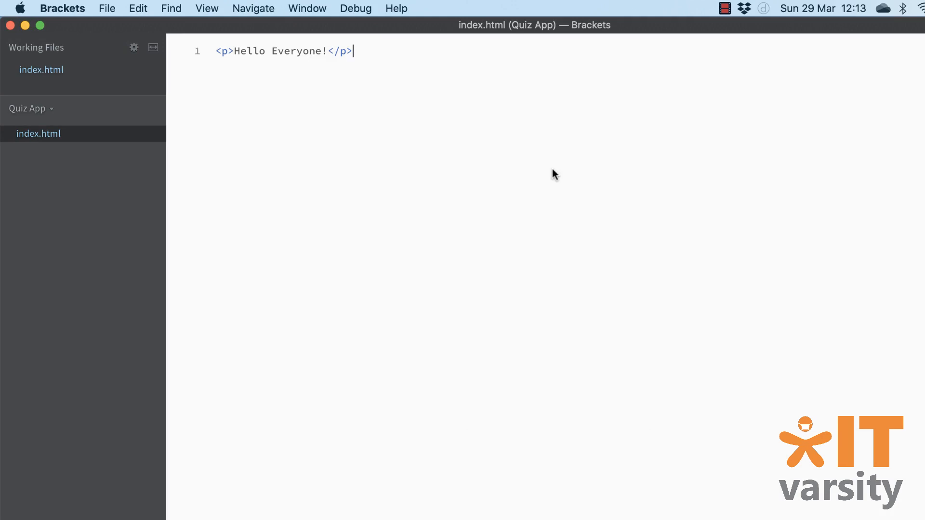
# Step: Add a second paragraph reading "This is Bilal Kathrada"
pyautogui.write('<p')
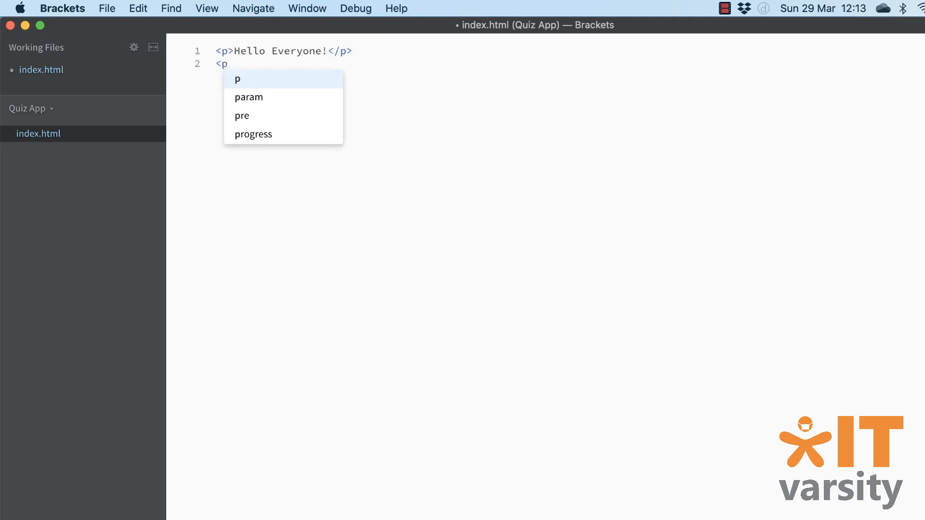
pyautogui.write('>This </p>')
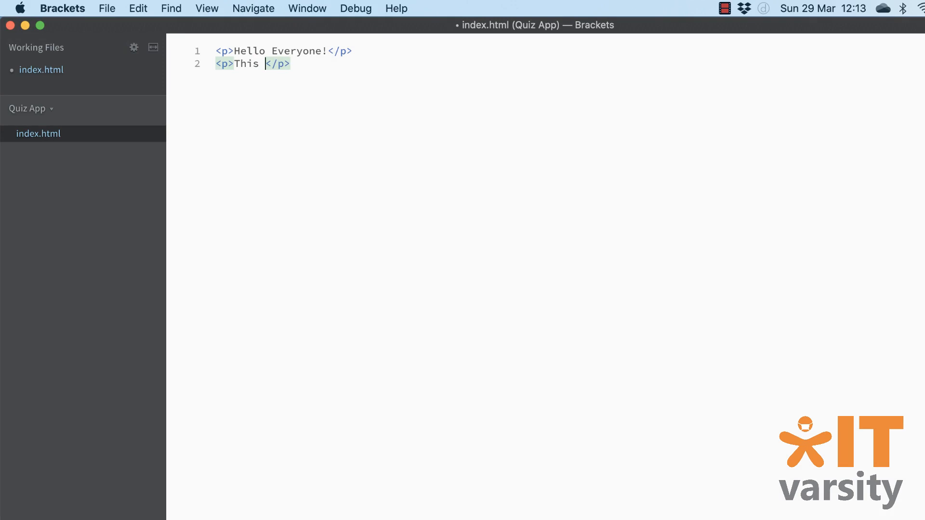
pyautogui.write('is Bilal')
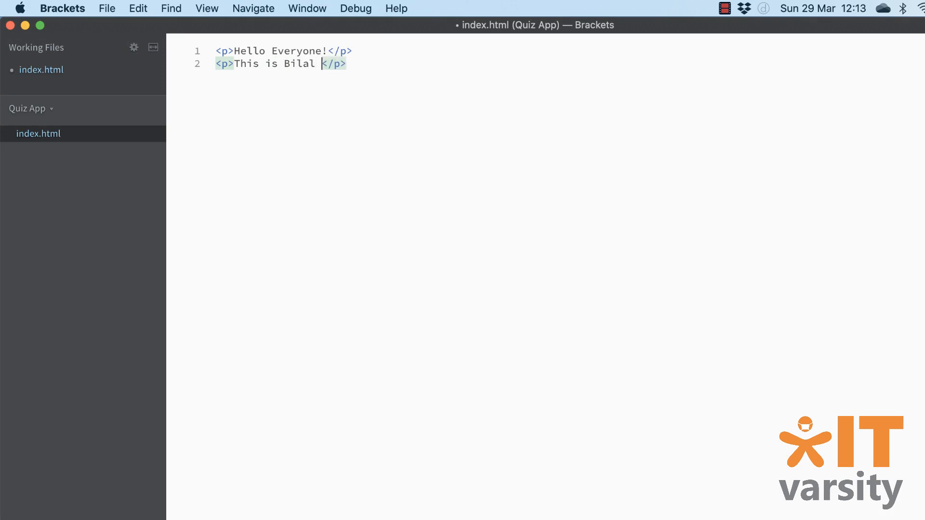
pyautogui.write('Kathr')
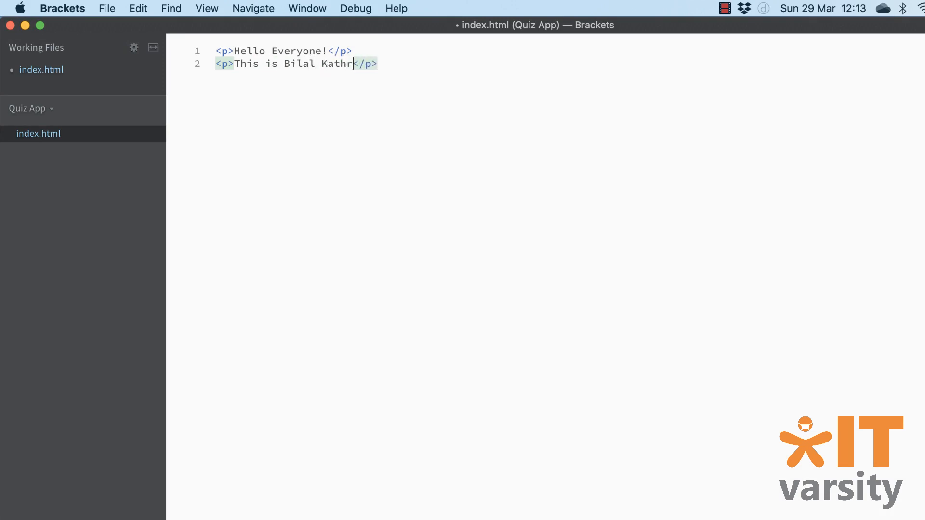
pyautogui.write('ada')
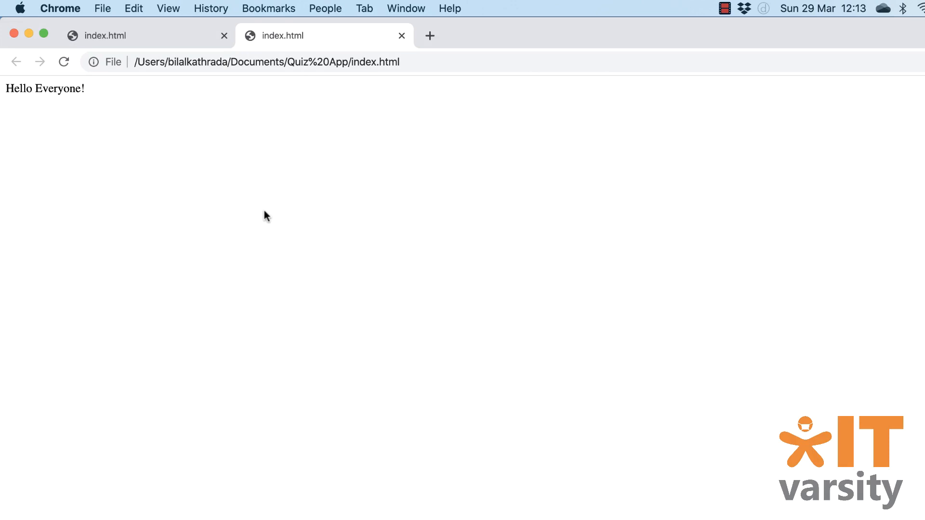
pyautogui.moveTo(86, 146)
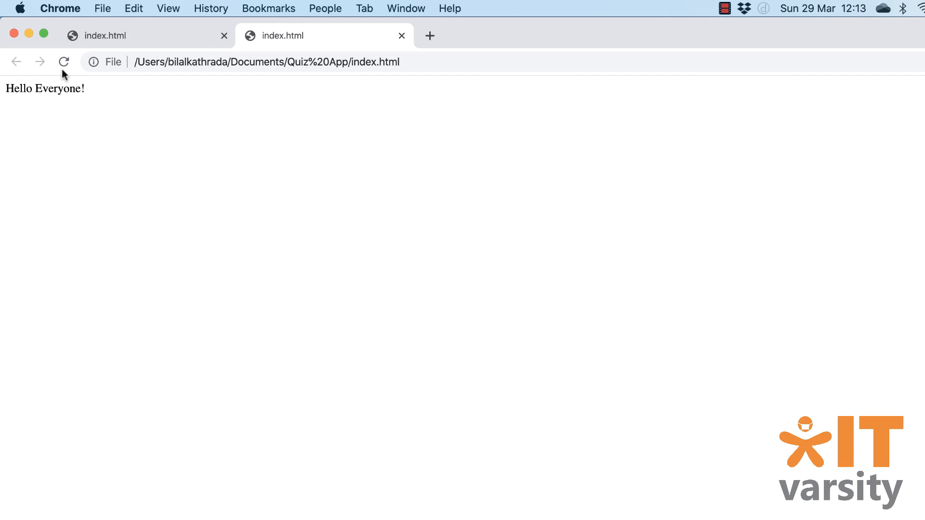
# Step: Reload the Chrome tab to show the updated page
pyautogui.click(63, 62)
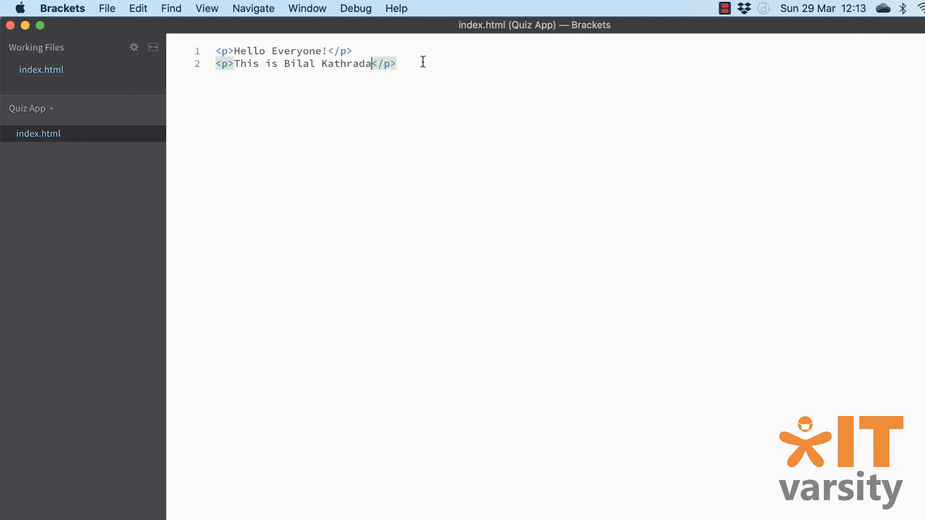
# Step: Write a third paragraph repeating "The quick brown fox jumps over the lazy dog." several times
pyautogui.press('enter')
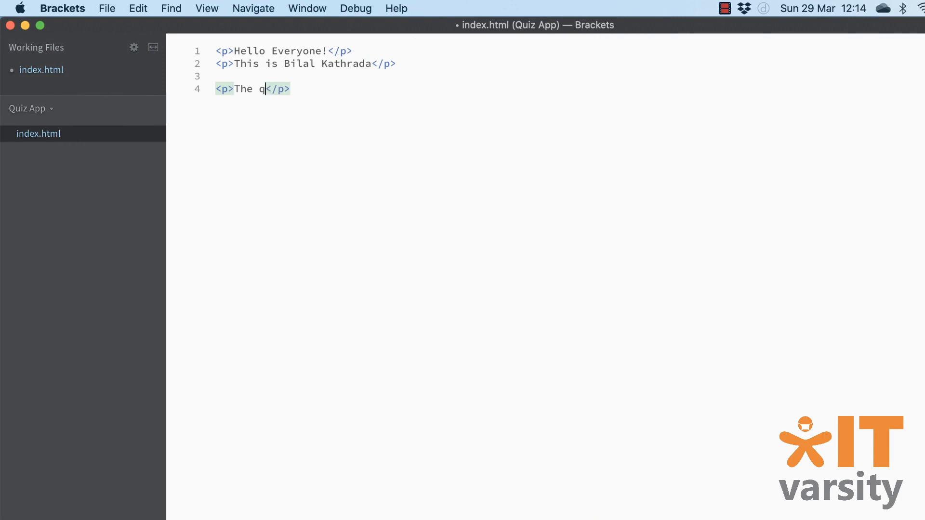
pyautogui.write('uick brown')
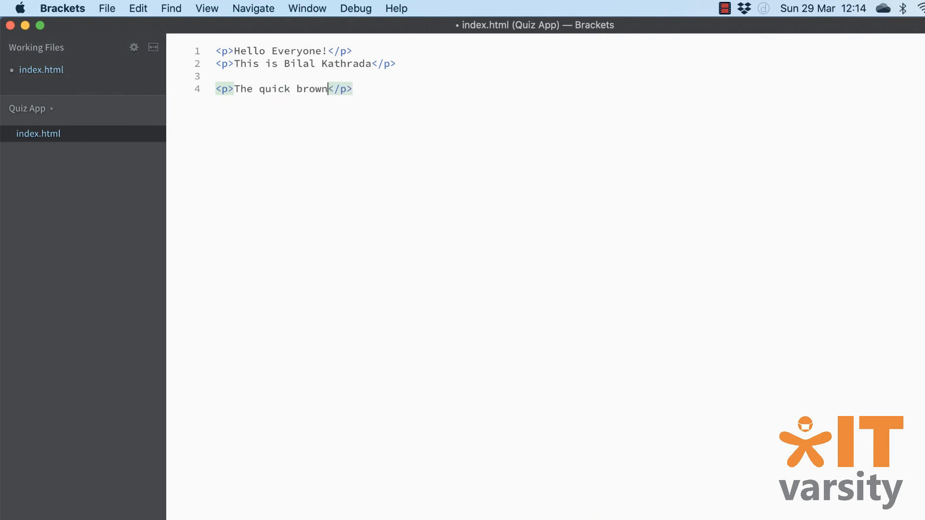
pyautogui.write('" "')
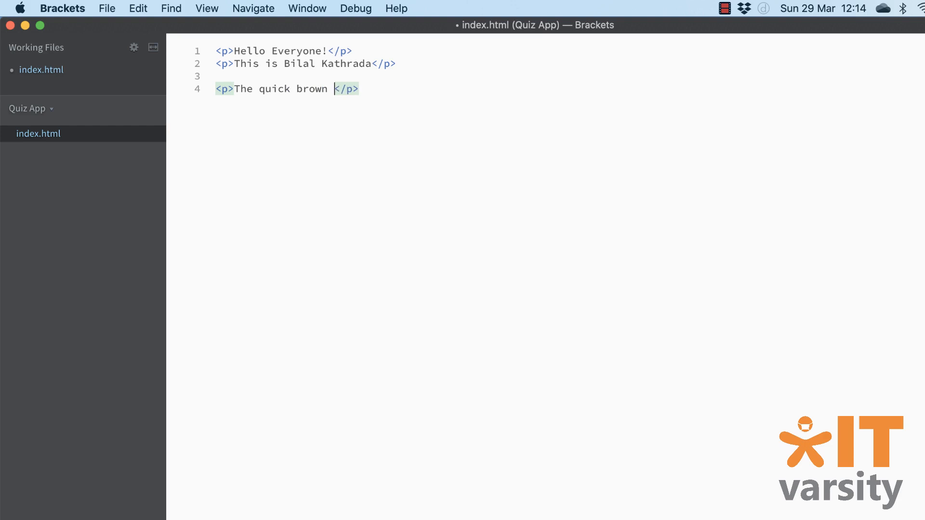
pyautogui.write('fox')
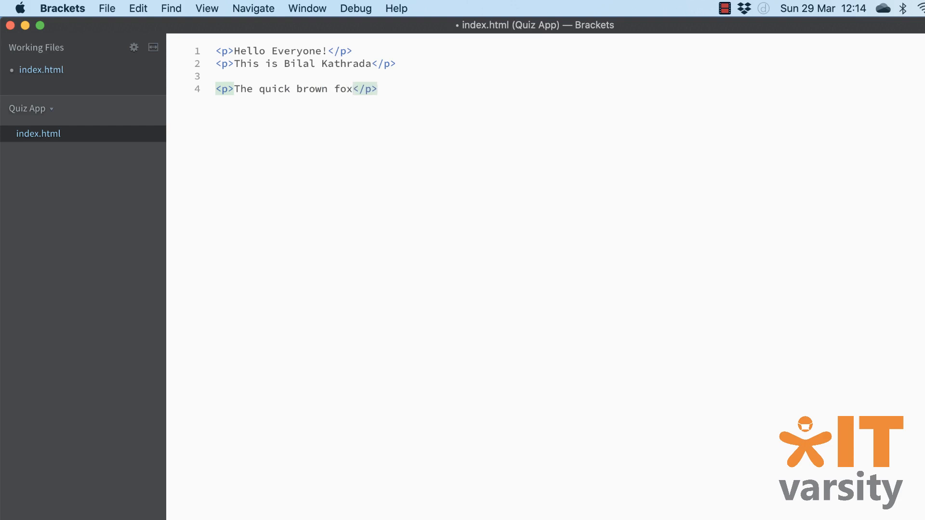
pyautogui.write('jumps over the lazy')
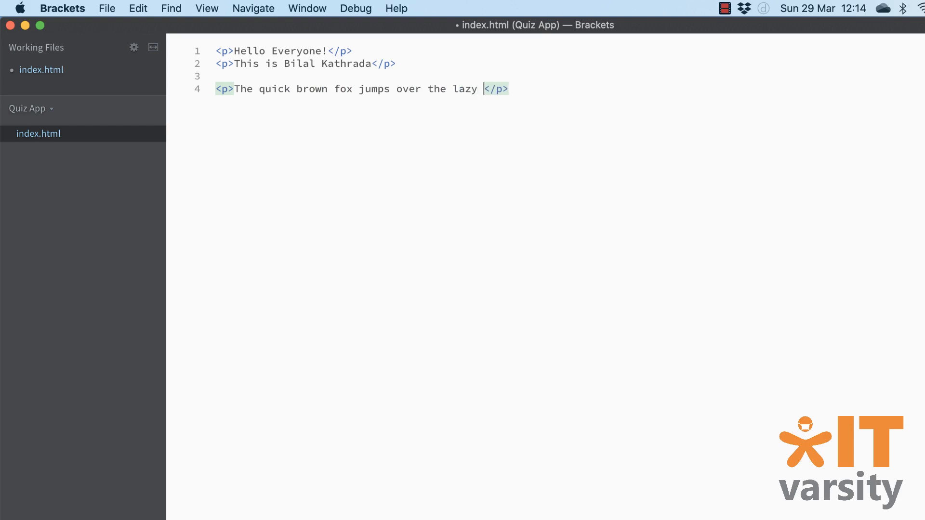
pyautogui.write('dog,')
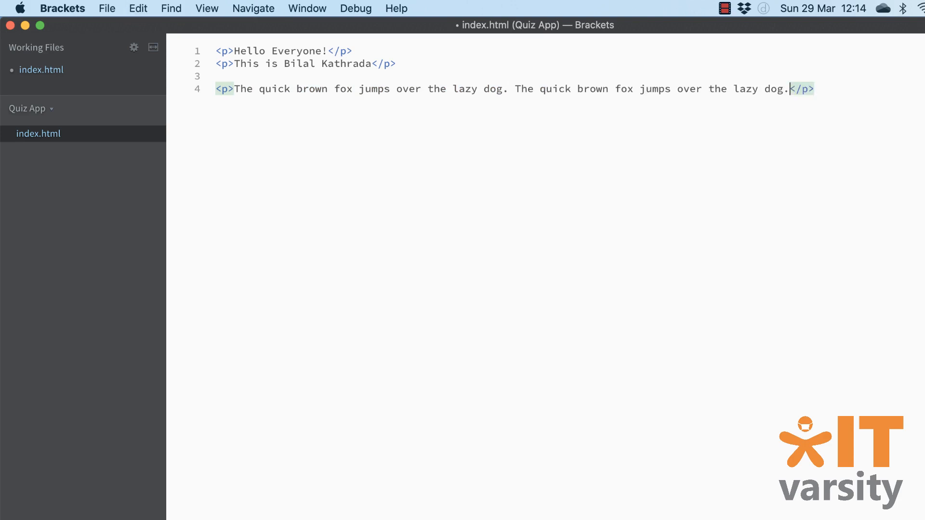
pyautogui.write('The quick brown fox jumps over the lazy dog.')
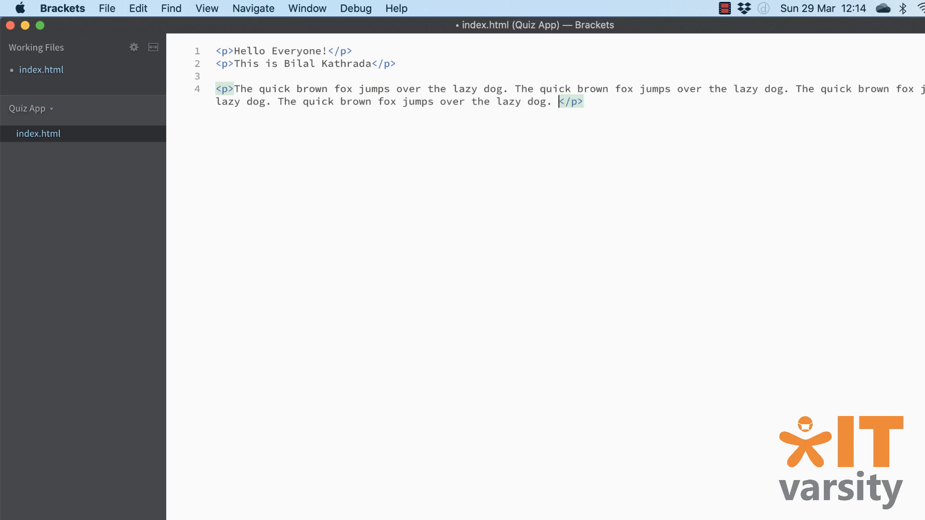
pyautogui.write('The quick brown fox jumps over the lazy dog. The quick brow the lazy dog.')
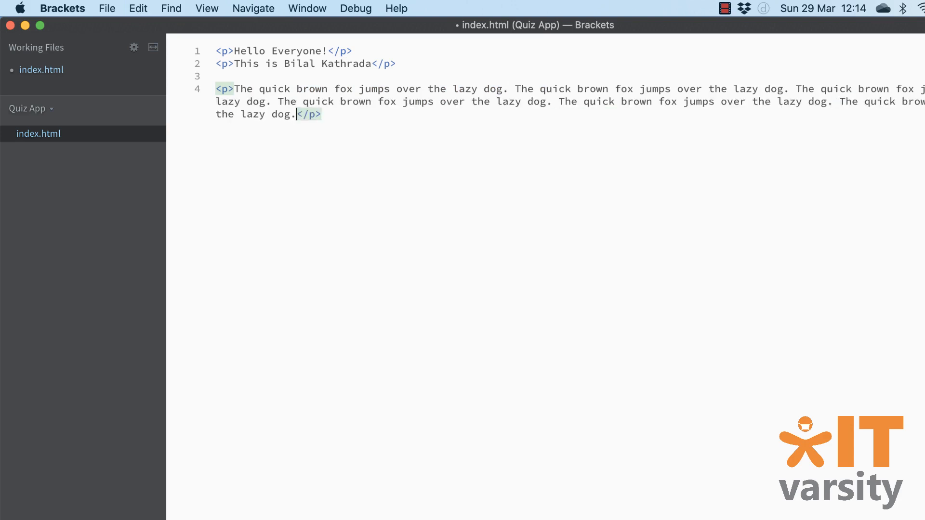